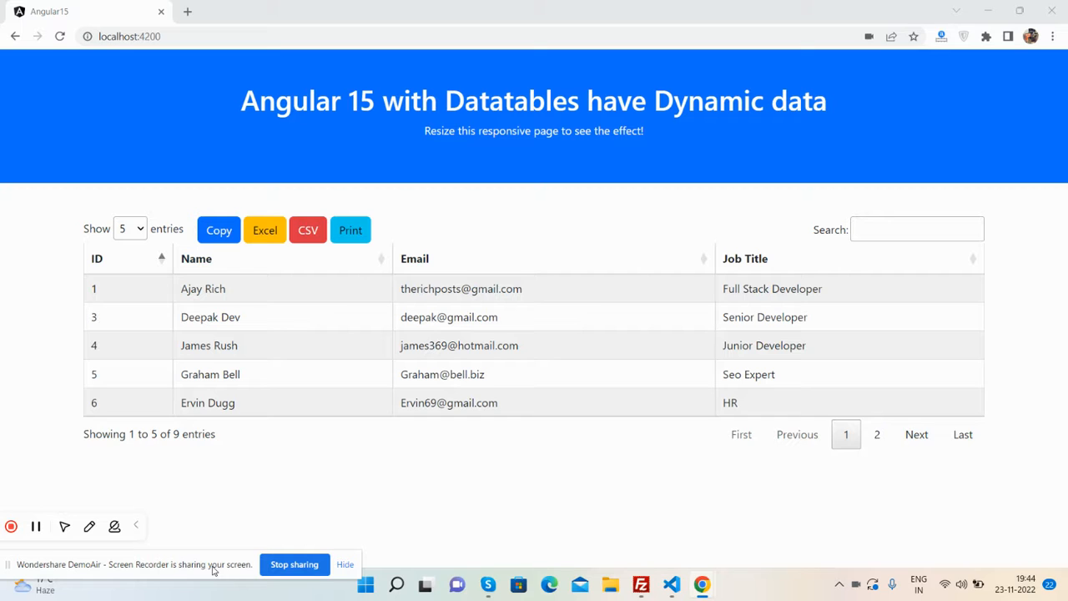
mouse_move(194, 588)
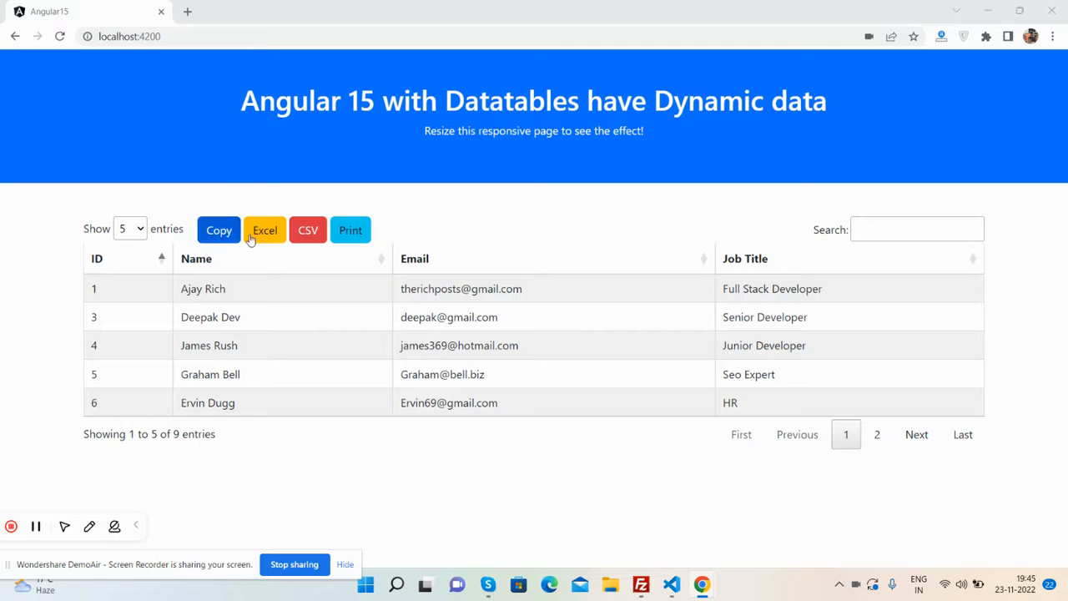
mouse_move(351, 230)
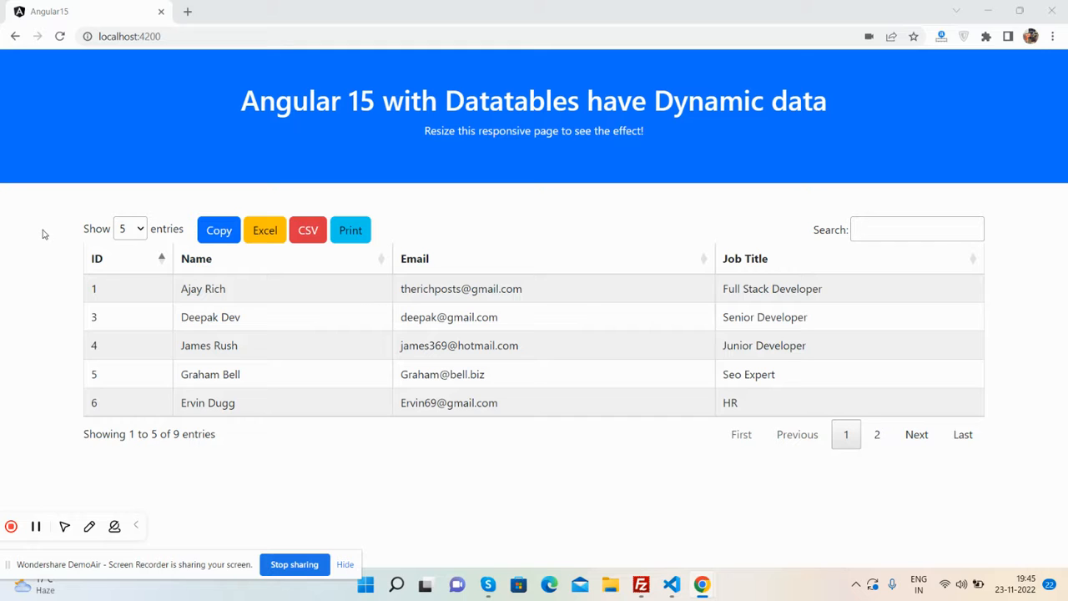
mouse_move(147, 203)
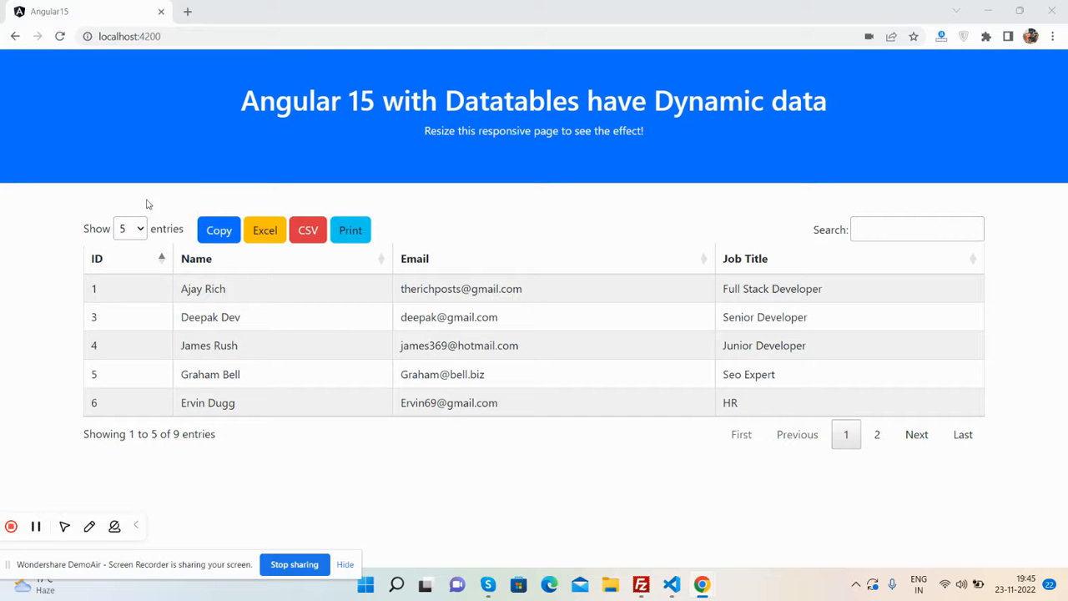
mouse_move(441, 165)
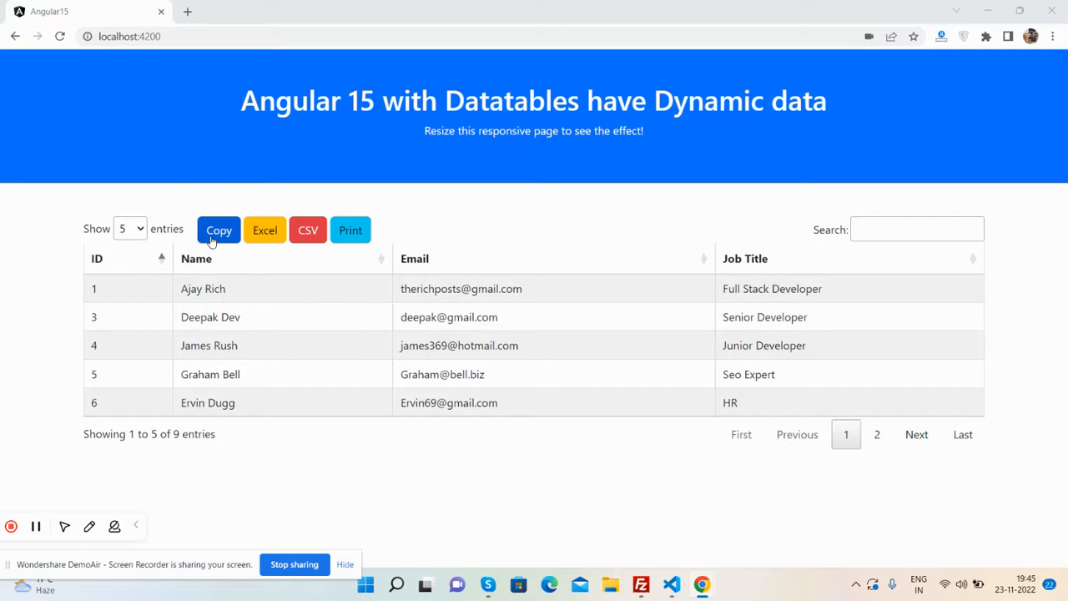
mouse_move(263, 230)
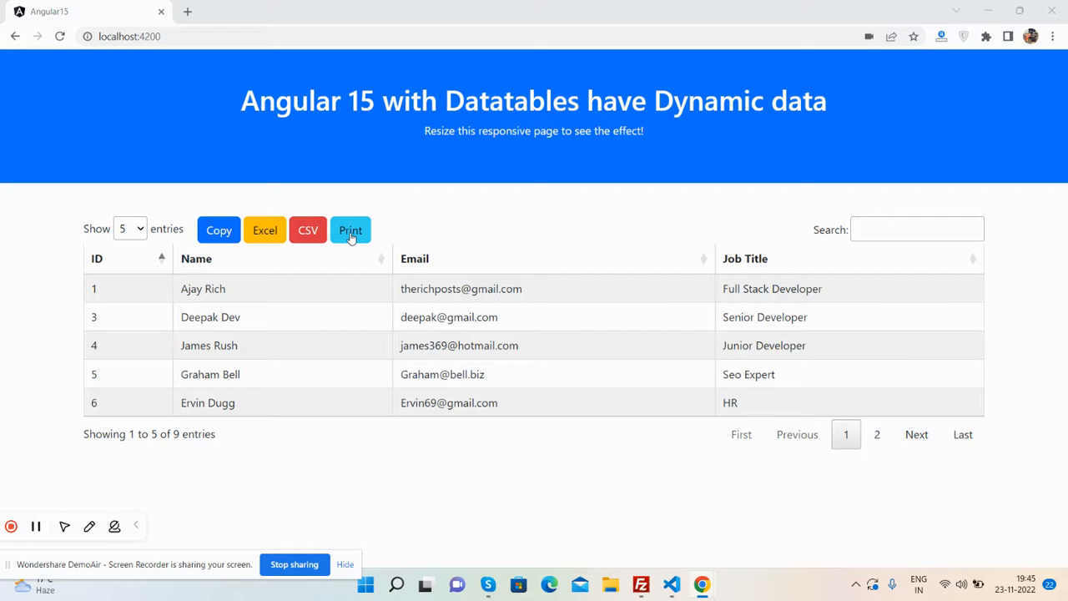
Preview the whole employee table for printing, then close the preview without printing
left_click(350, 231)
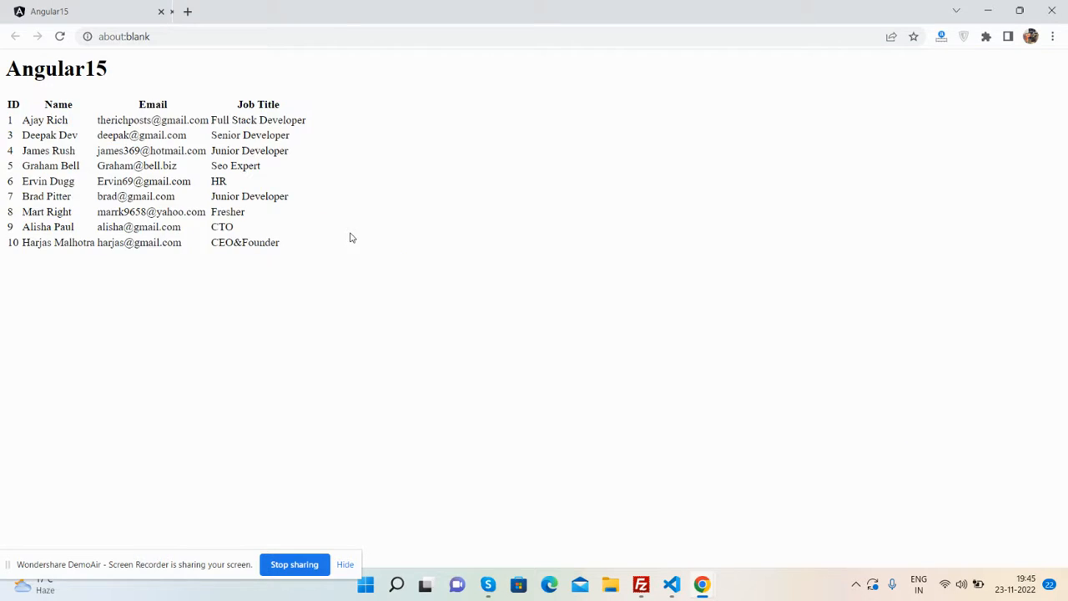
key("ctrl+p")
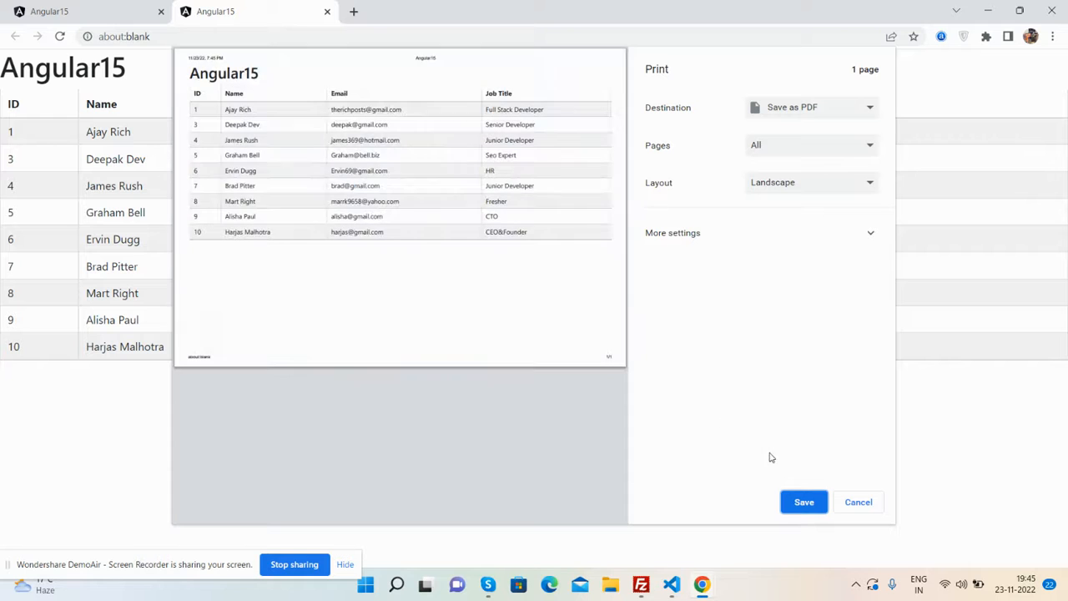
left_click(858, 500)
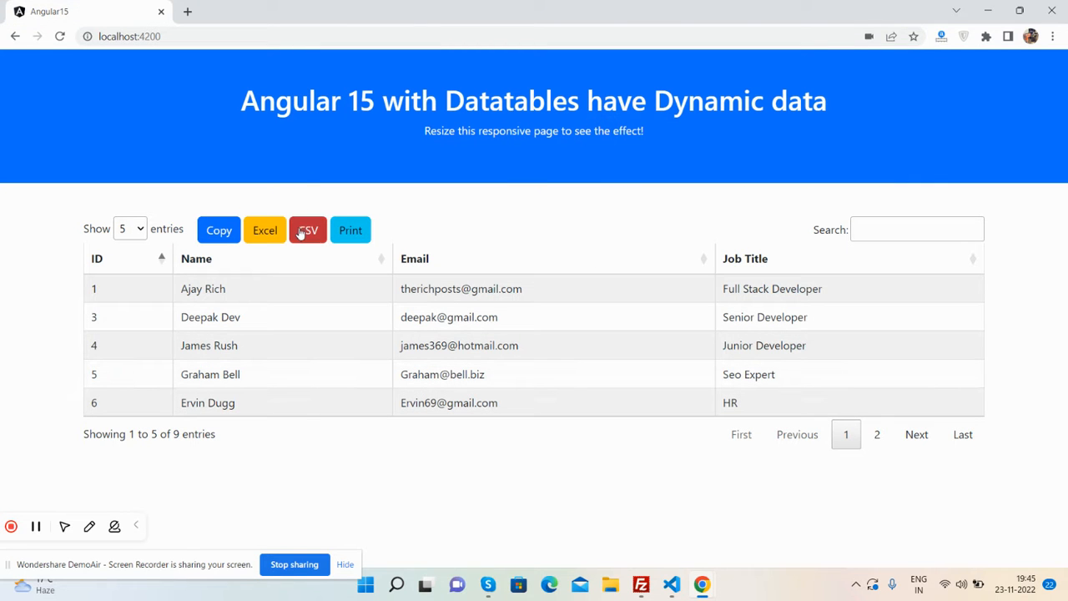
Export the ten employee rows to CSV, view the file in Excel, and return to the demo page
left_click(307, 231)
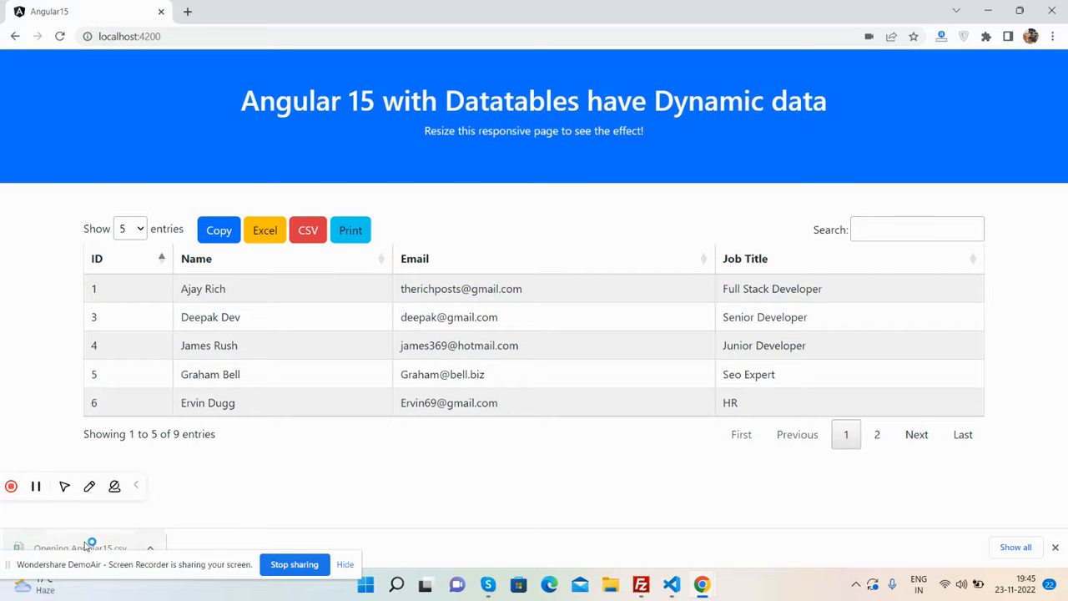
left_click(264, 230)
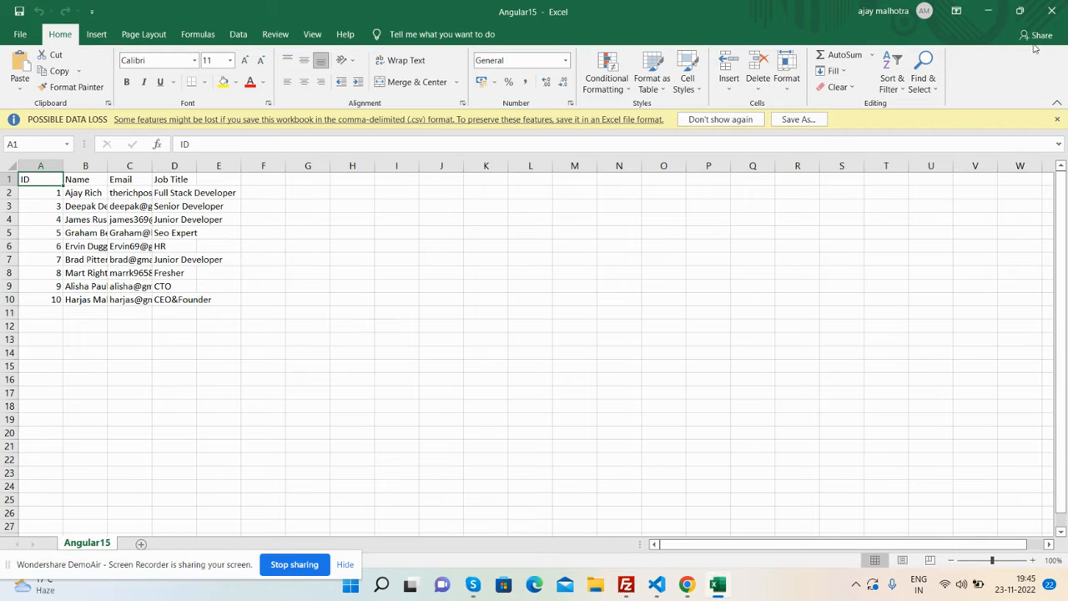
left_click(686, 584)
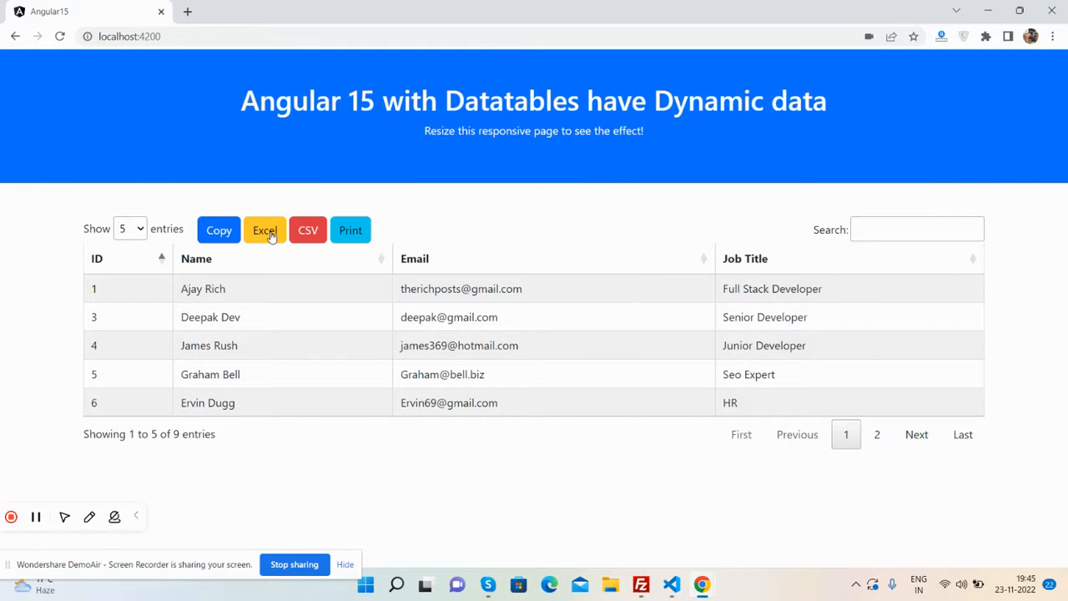
Download the table as the Excel workbook Angular15.xlsx and copy its rows to the clipboard
left_click(264, 231)
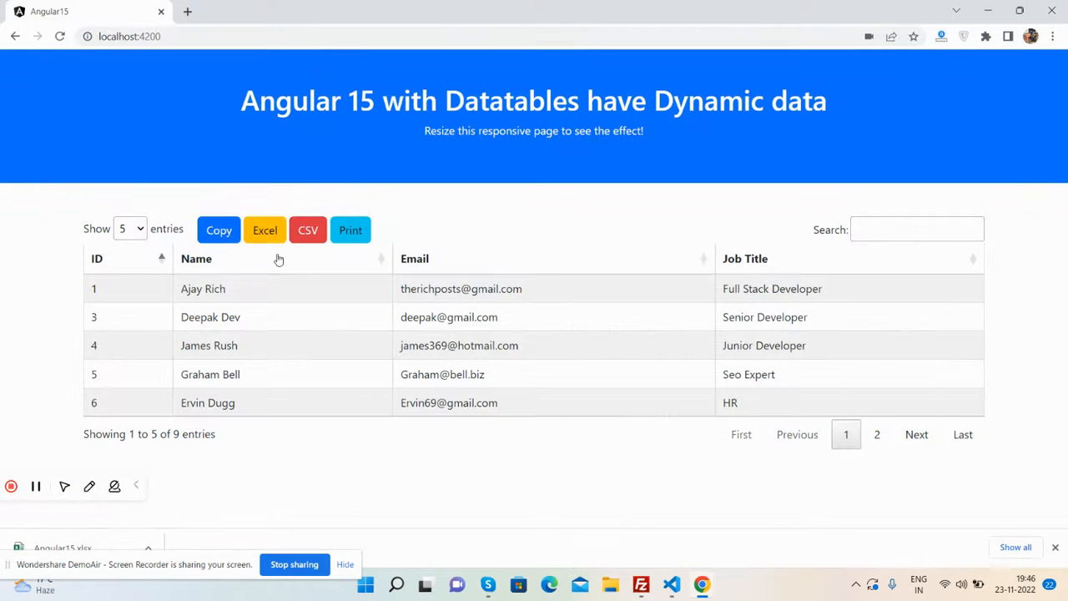
left_click(219, 231)
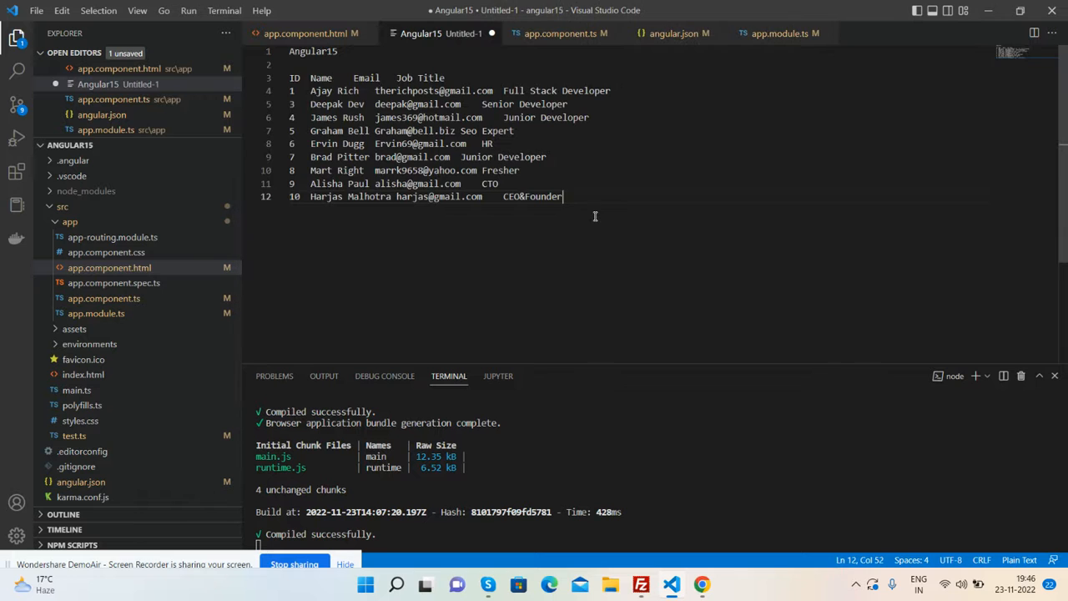
mouse_move(701, 584)
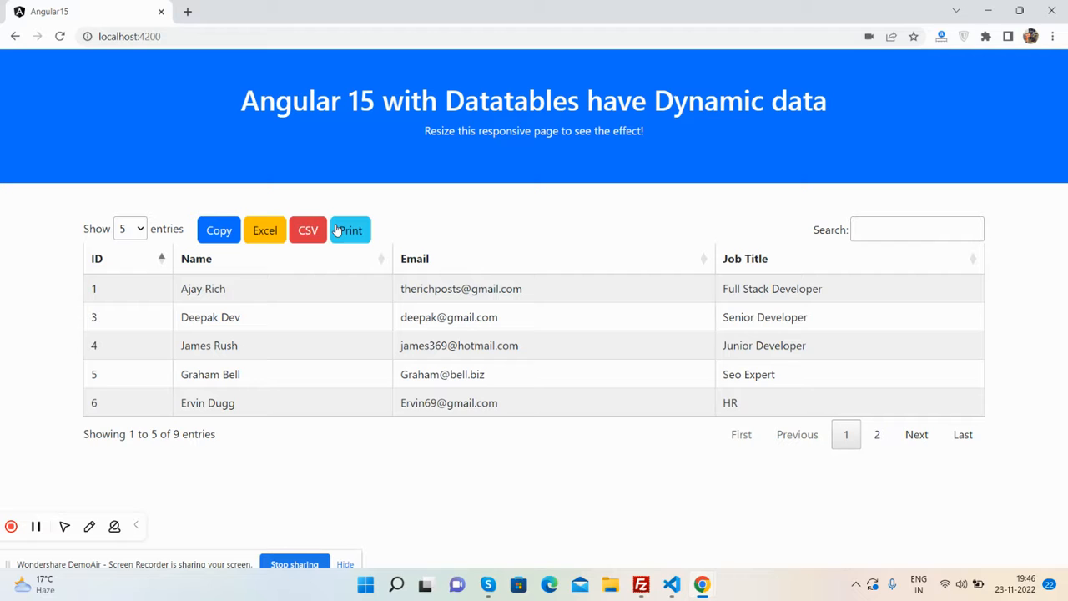
mouse_move(36, 215)
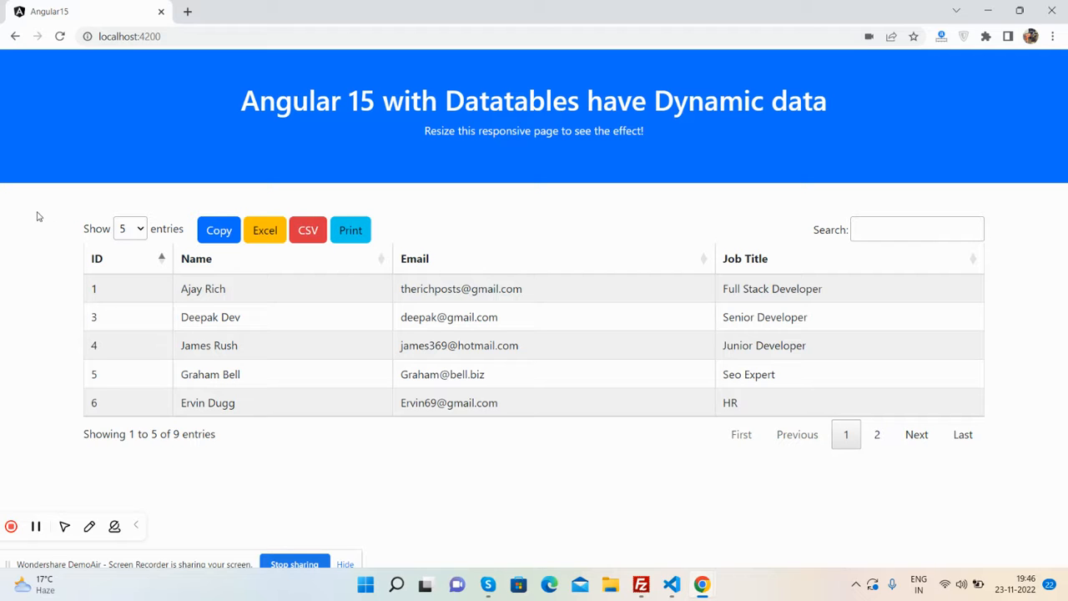